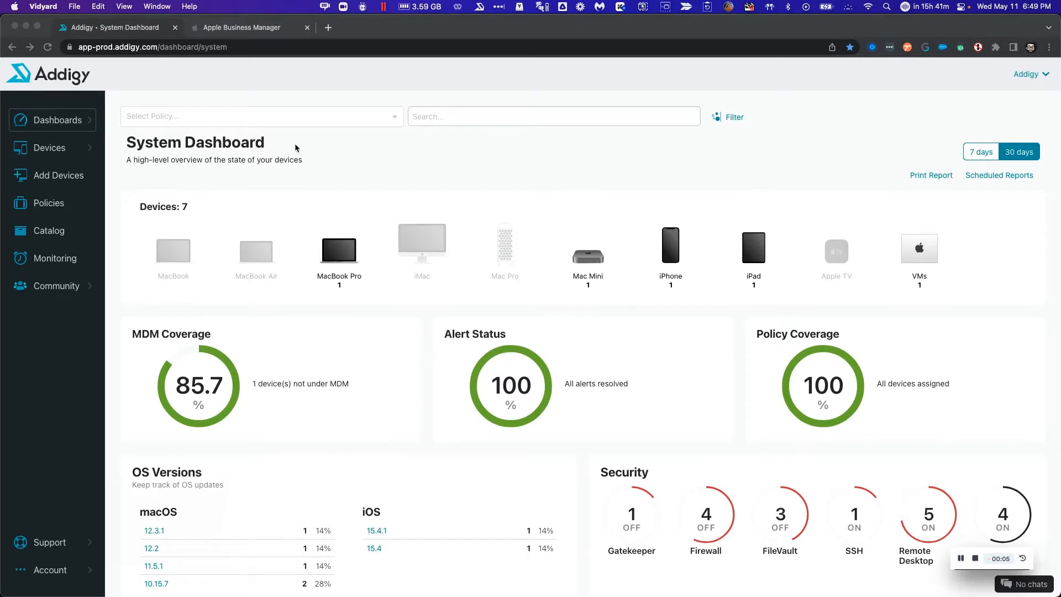
{"action": "mouse_move", "coordinate": [266, 159]}
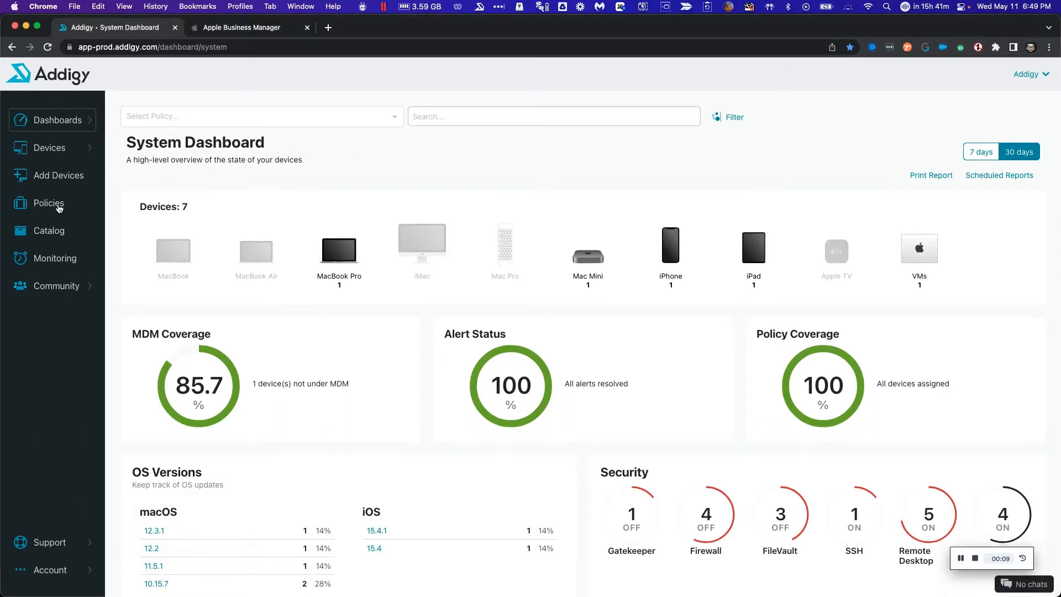
Open Policies from the Addigy dashboard sidebar.
{"action": "left_click", "coordinate": [48, 203]}
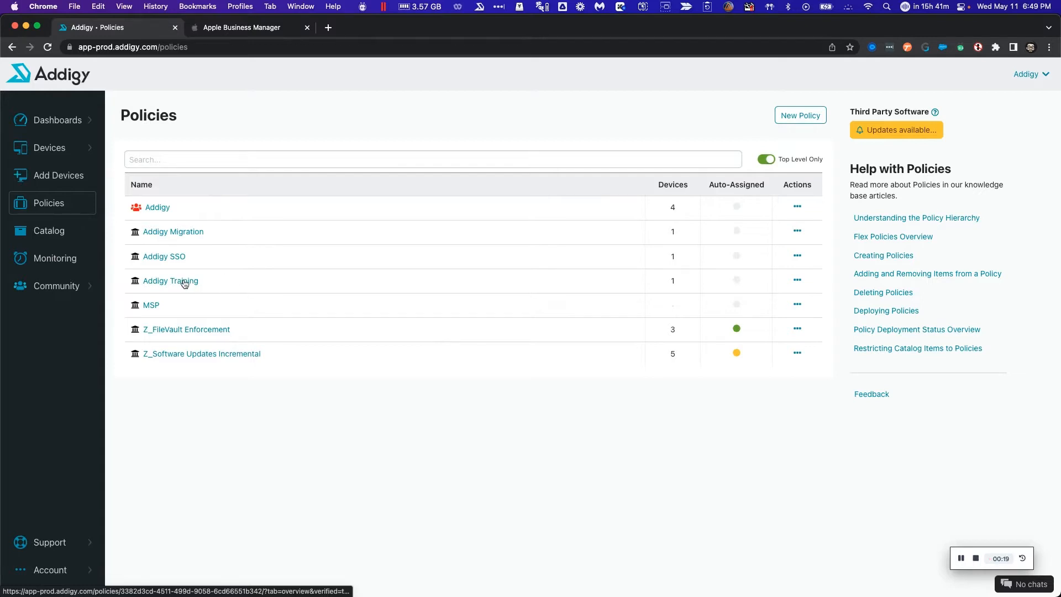
Open the Addigy Training policy's Settings to view its MDM enrollment profile.
{"action": "left_click", "coordinate": [171, 280]}
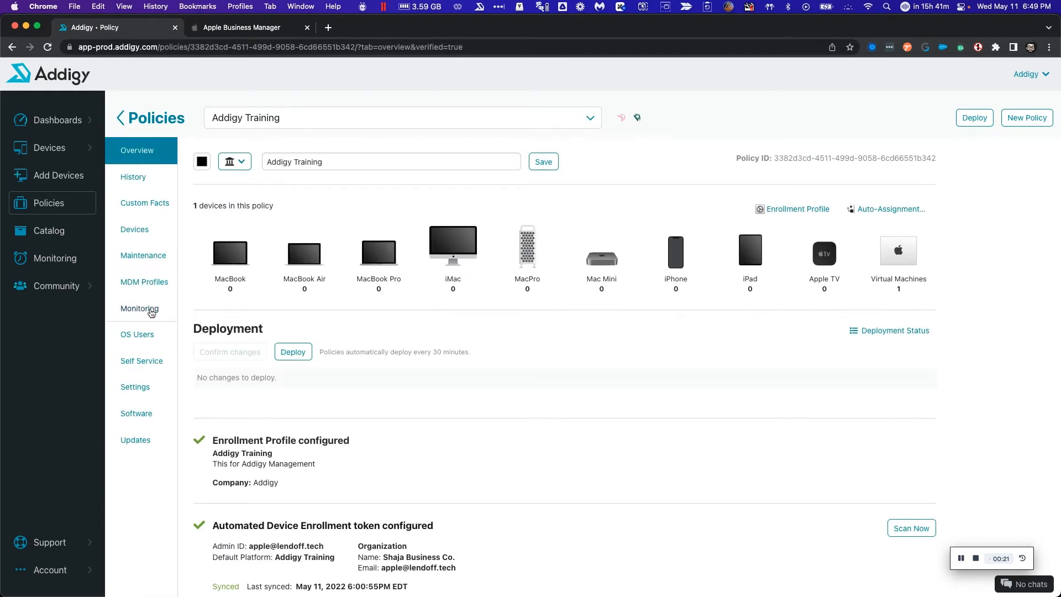
{"action": "left_click", "coordinate": [134, 386]}
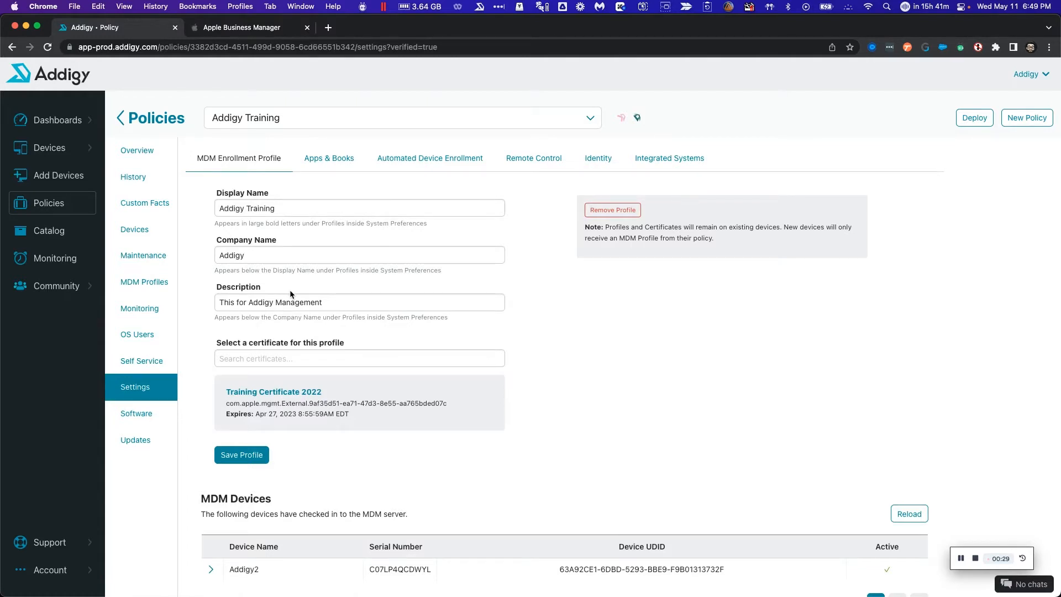
{"action": "mouse_move", "coordinate": [322, 270]}
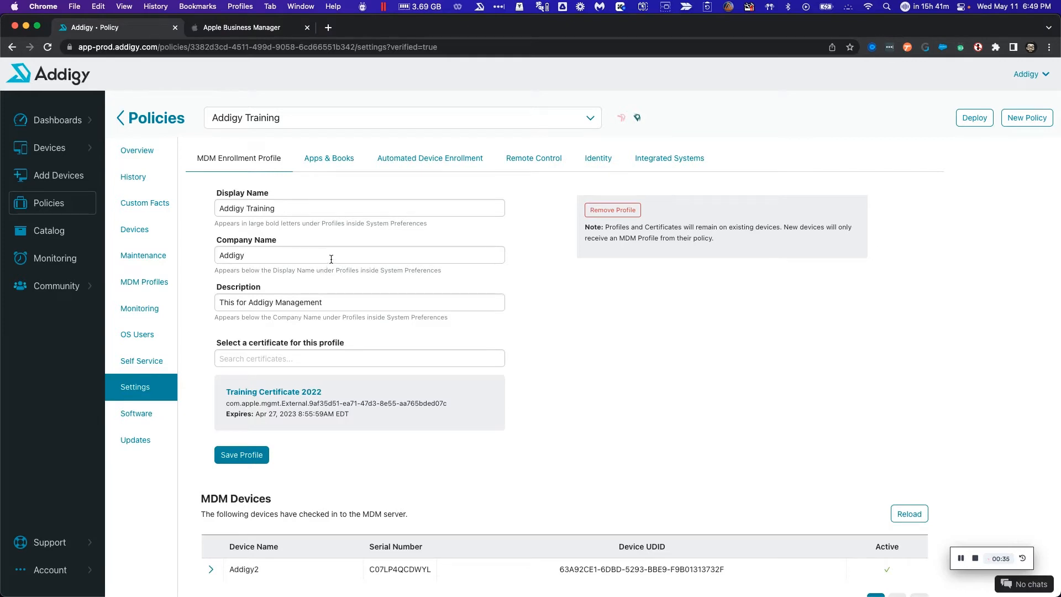
Show the Apps & Books tab with Apple Business Manager location token steps.
{"action": "left_click", "coordinate": [329, 158]}
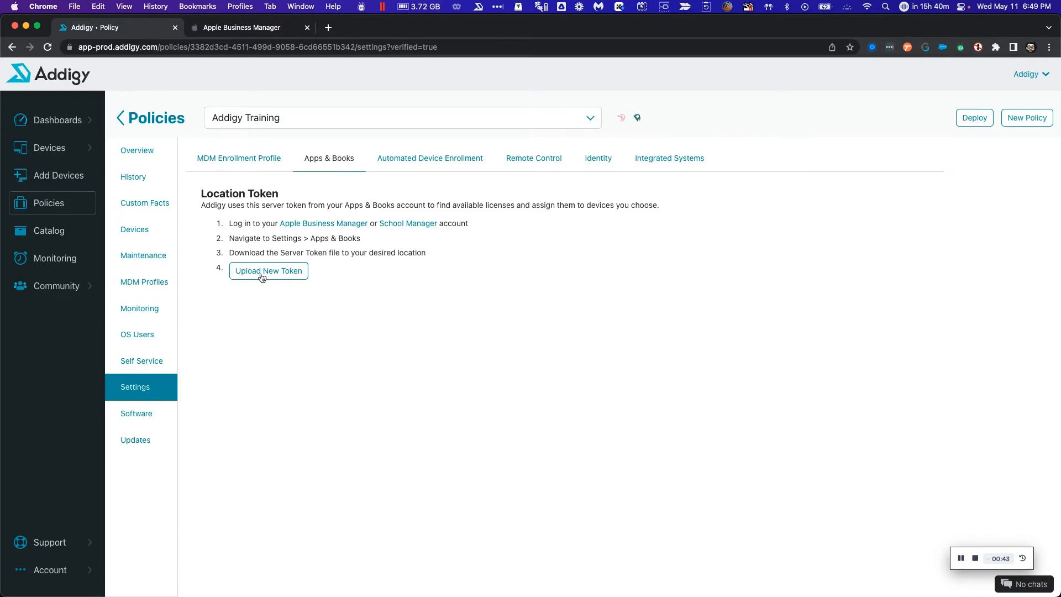
{"action": "mouse_move", "coordinate": [303, 232]}
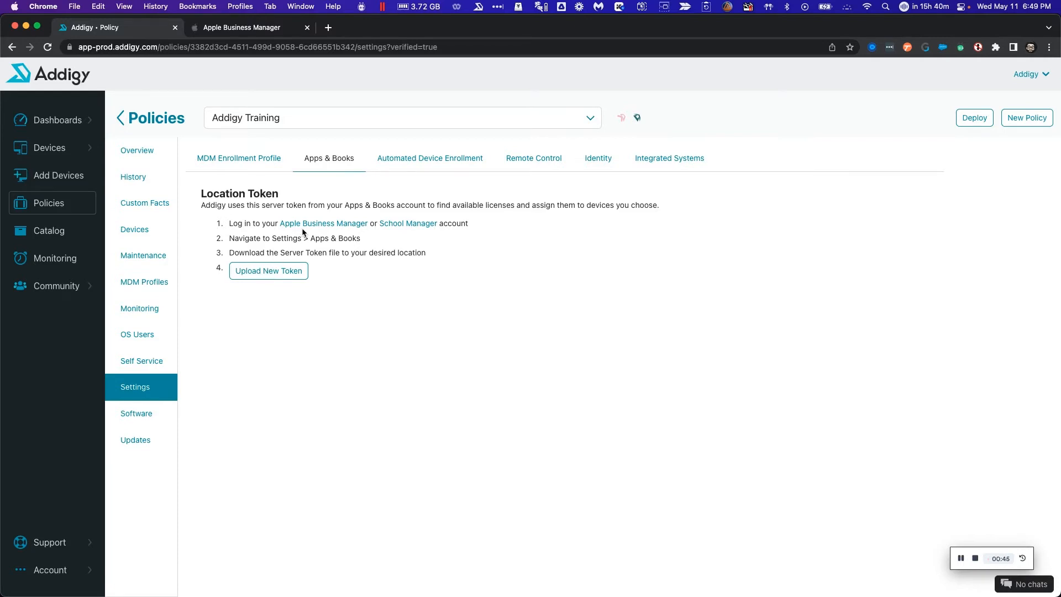
{"action": "mouse_move", "coordinate": [407, 223]}
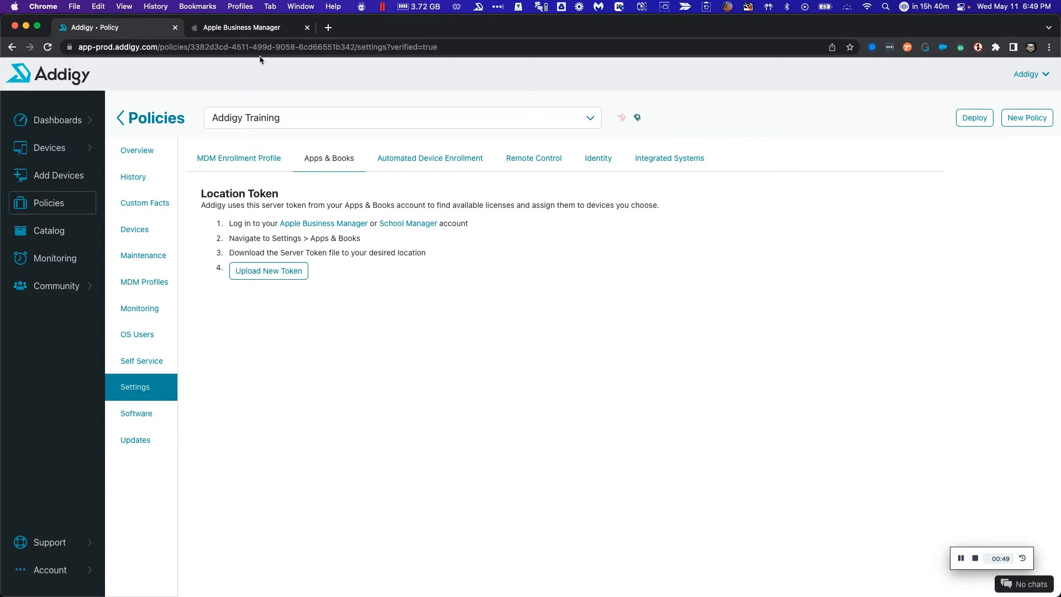
{"action": "left_click", "coordinate": [244, 27]}
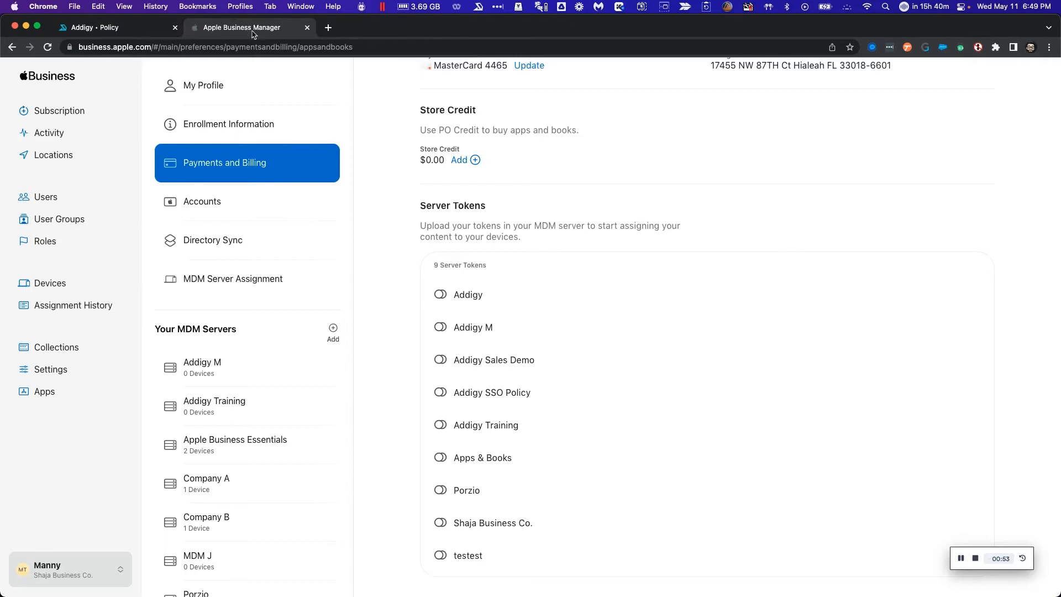
{"action": "mouse_move", "coordinate": [404, 192]}
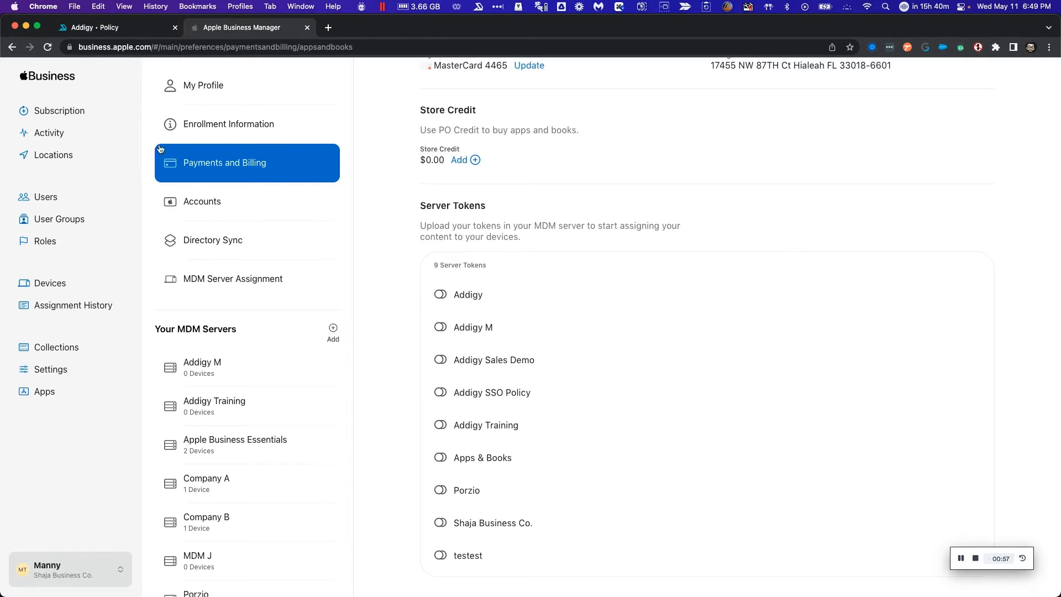
{"action": "mouse_move", "coordinate": [377, 200]}
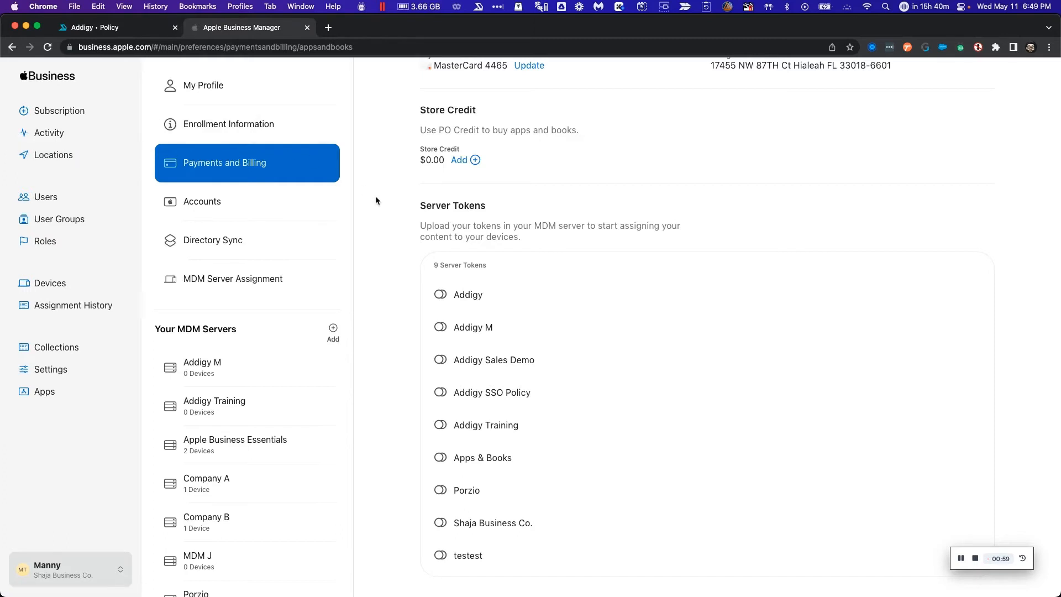
{"action": "mouse_move", "coordinate": [410, 297]}
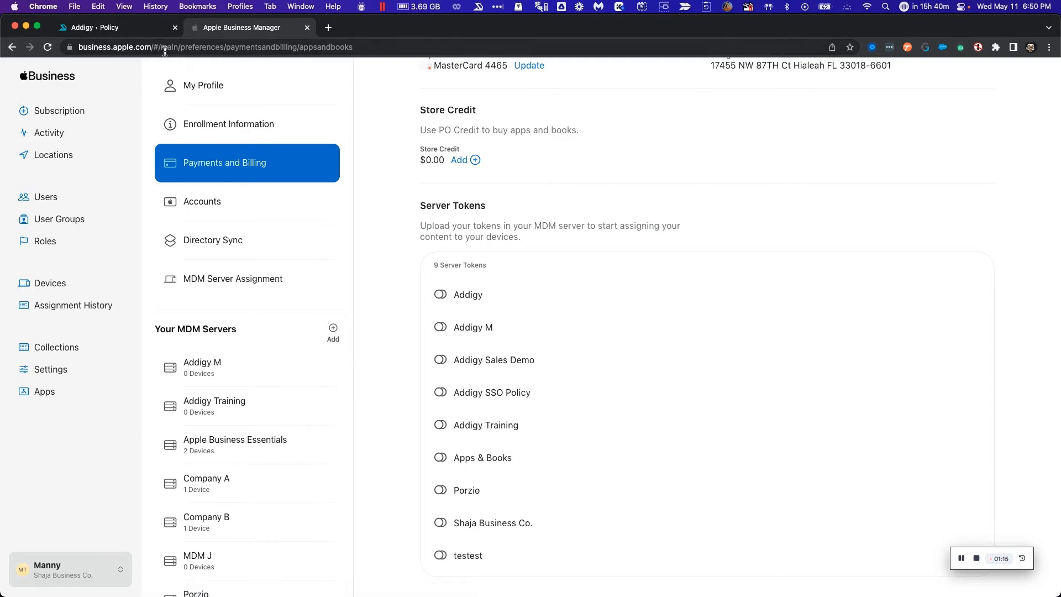
{"action": "left_click", "coordinate": [102, 28]}
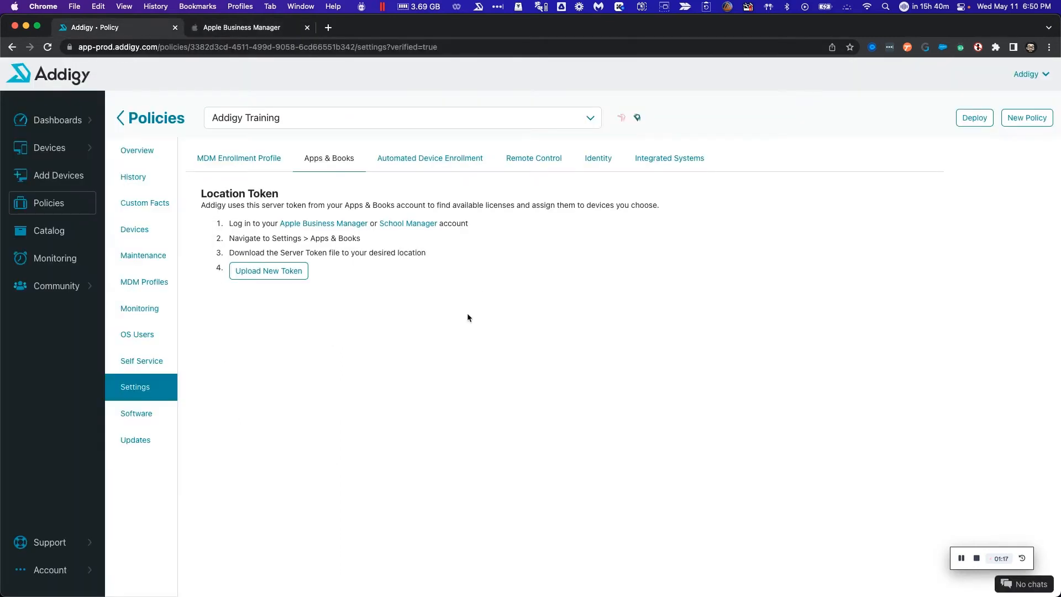
{"action": "mouse_move", "coordinate": [274, 285]}
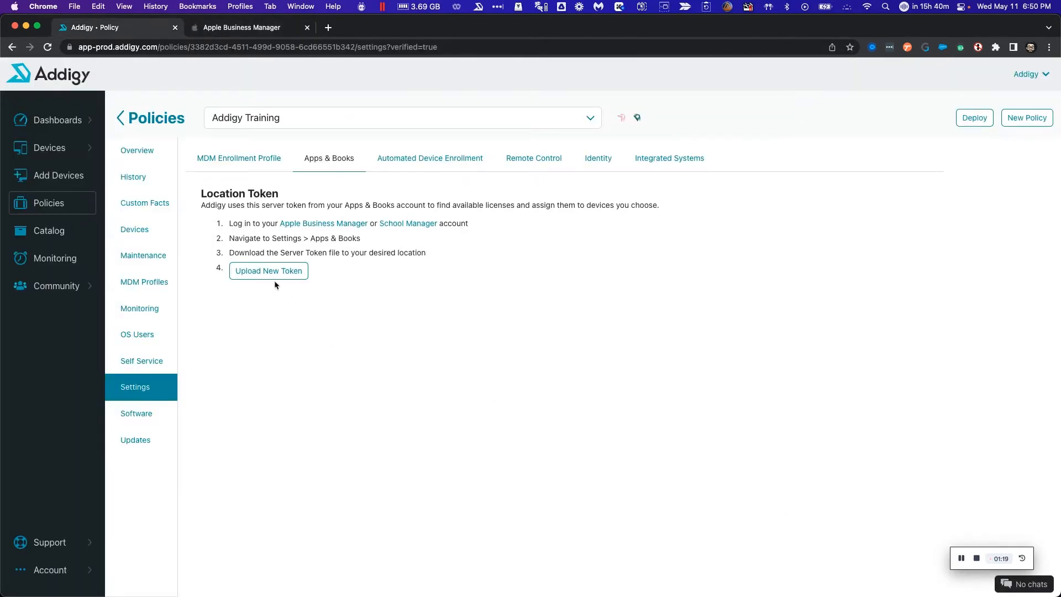
Upload the Addigy Training .vpptoken file as a new location token and save it.
{"action": "left_click", "coordinate": [268, 271]}
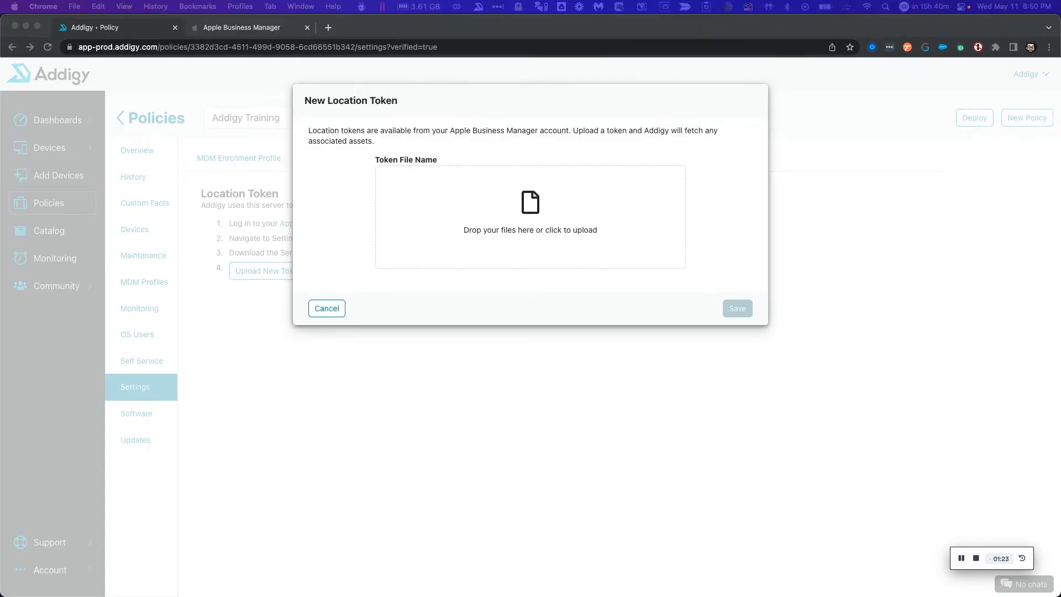
{"action": "mouse_move", "coordinate": [549, 323]}
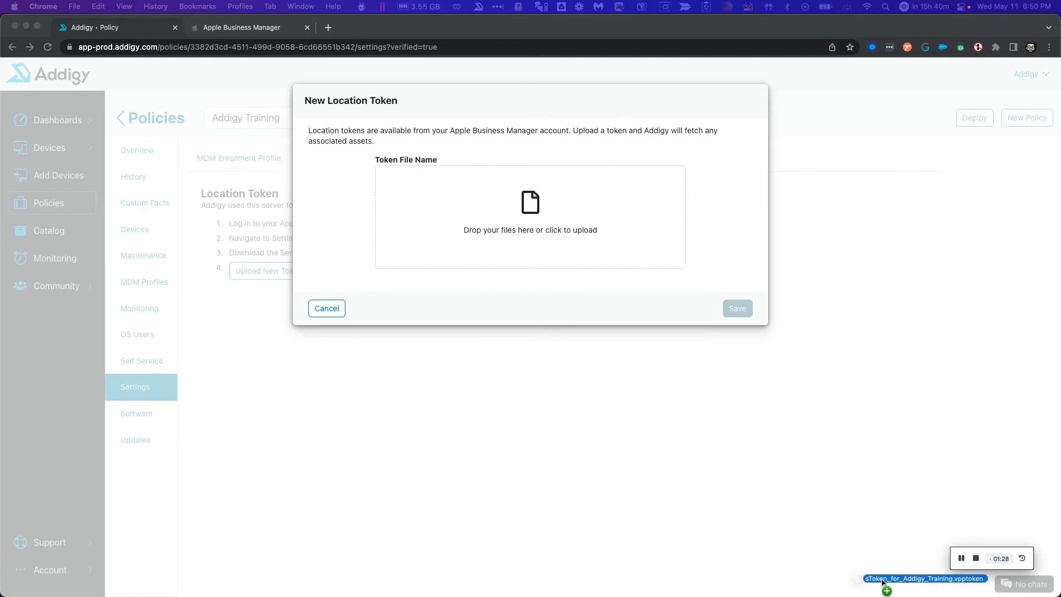
{"action": "left_click", "coordinate": [530, 216]}
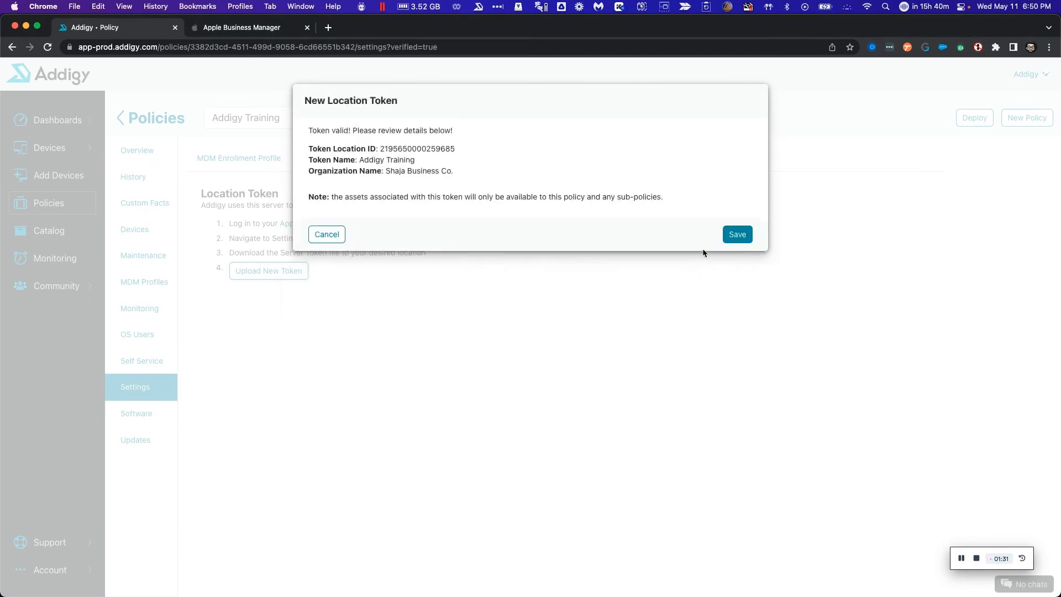
{"action": "left_click", "coordinate": [737, 235]}
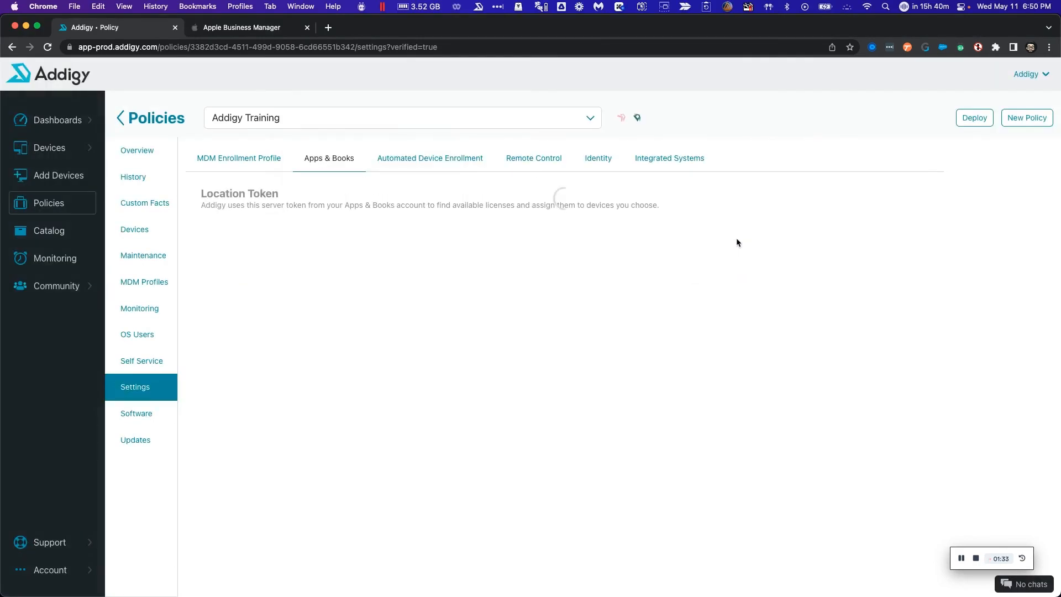